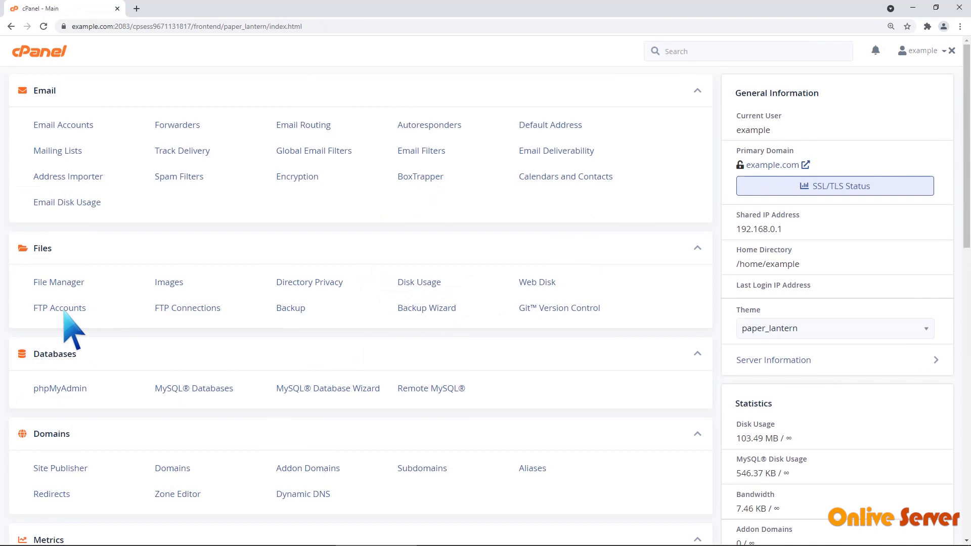
Go to the FTP Accounts page from the Files section of cPanel home.
left_click(60, 307)
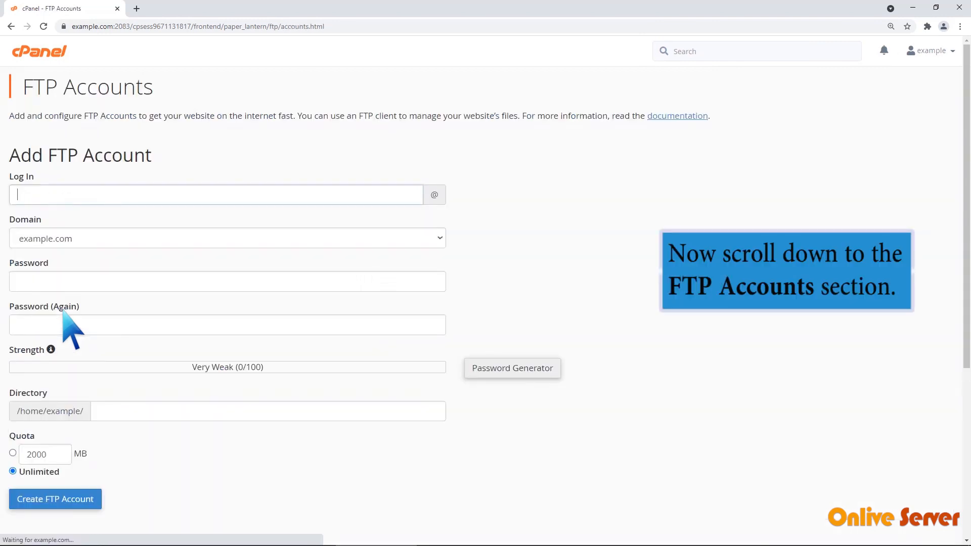
scroll("down", 3)
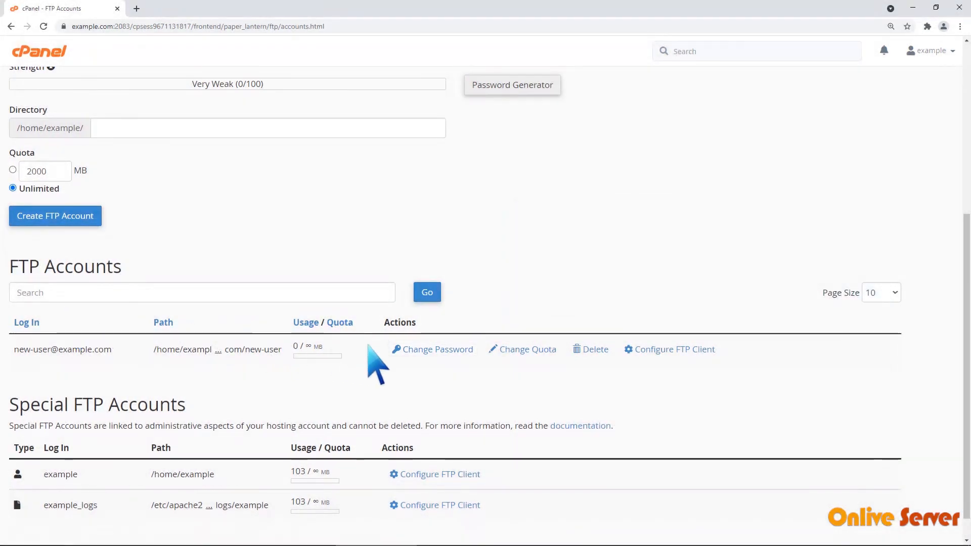
left_click(437, 349)
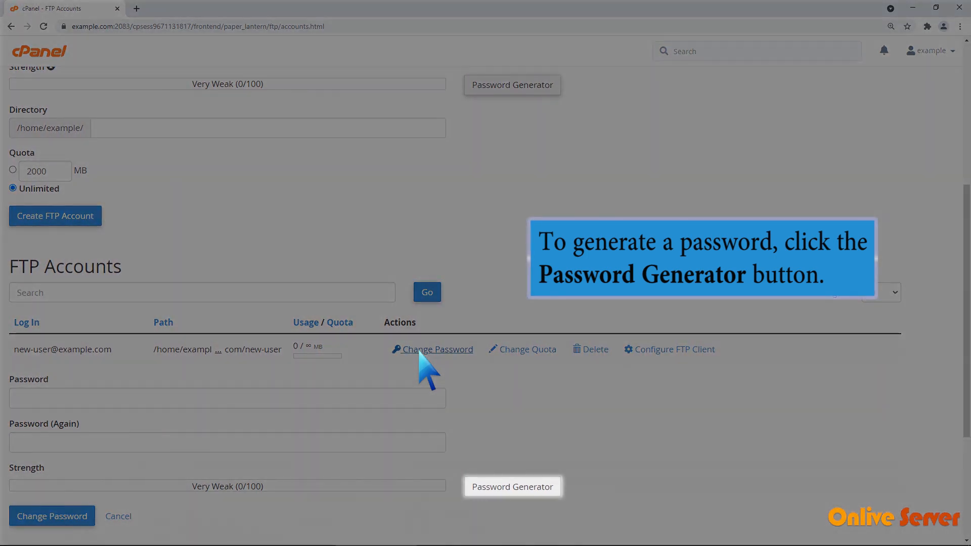
left_click(512, 487)
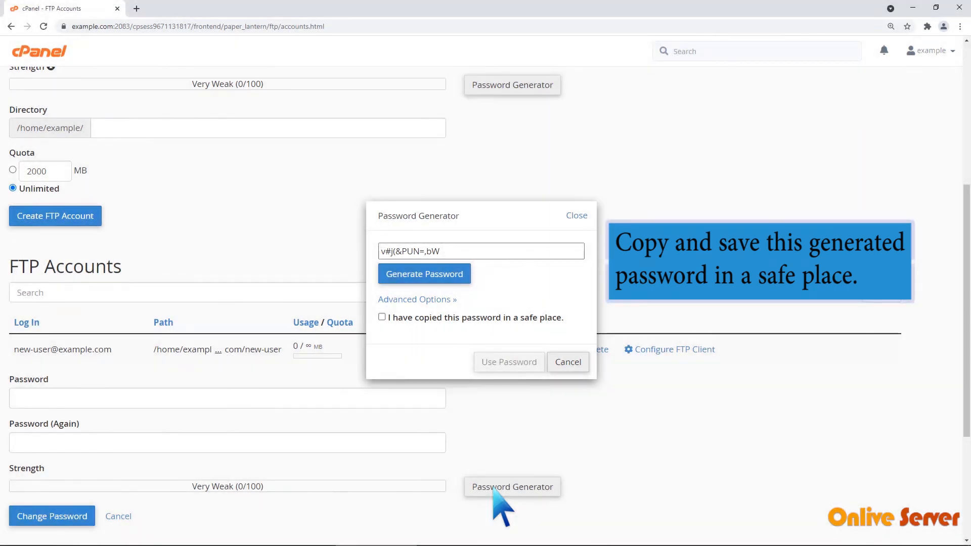
Copy the generated password, confirm it, use it in both fields and apply the change.
left_click(481, 250)
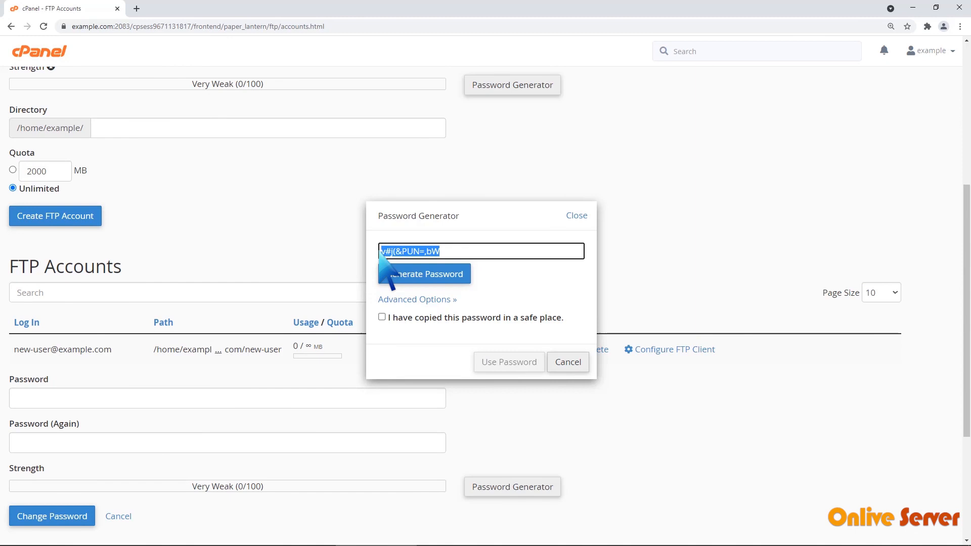
mouse_move(426, 303)
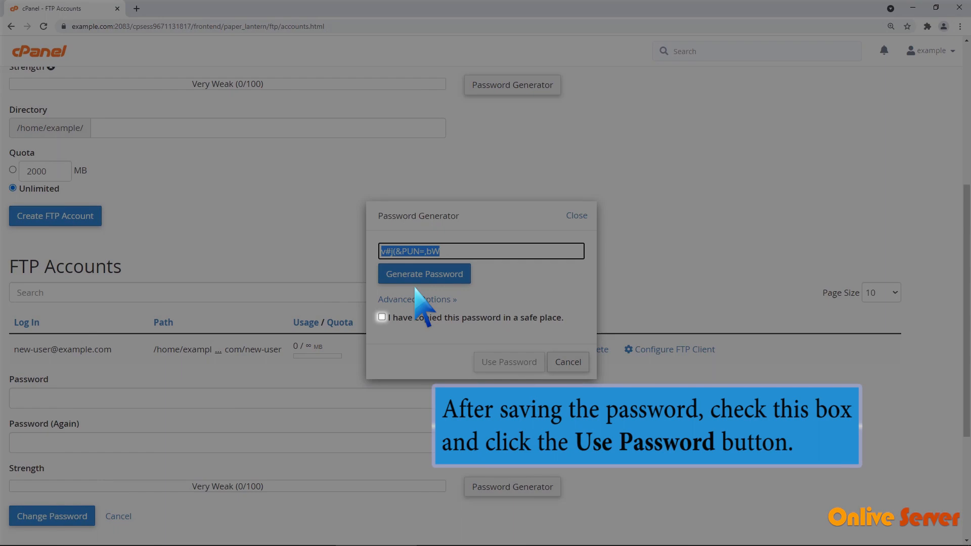
left_click(381, 317)
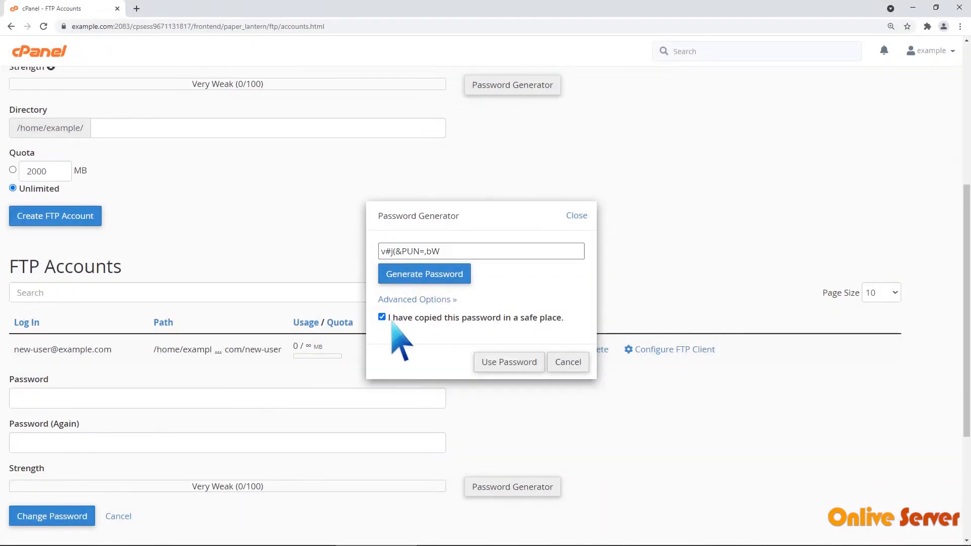
left_click(507, 362)
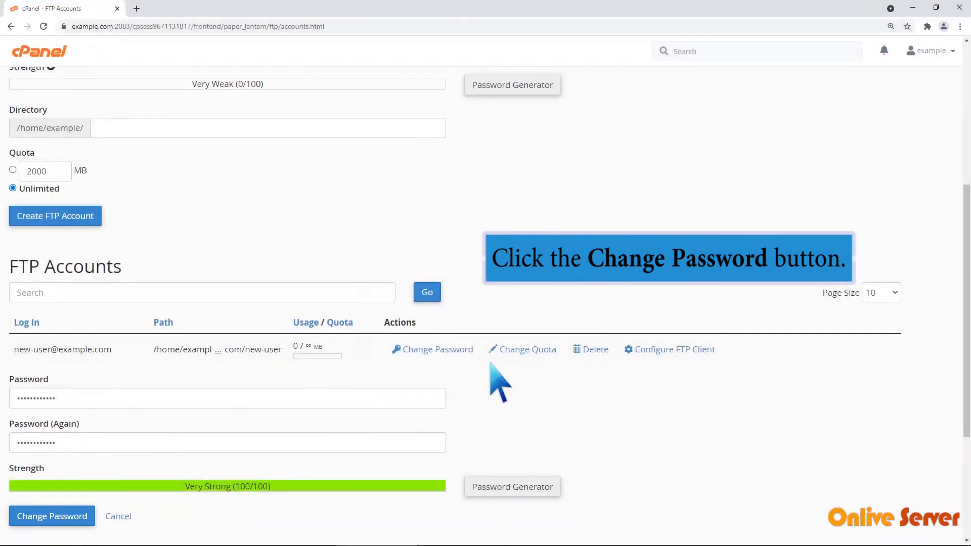
left_click(52, 516)
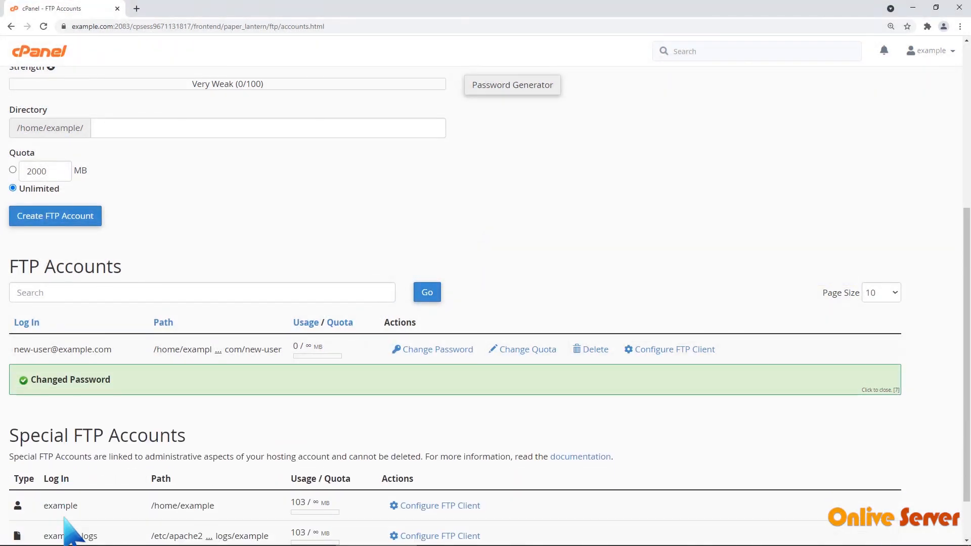